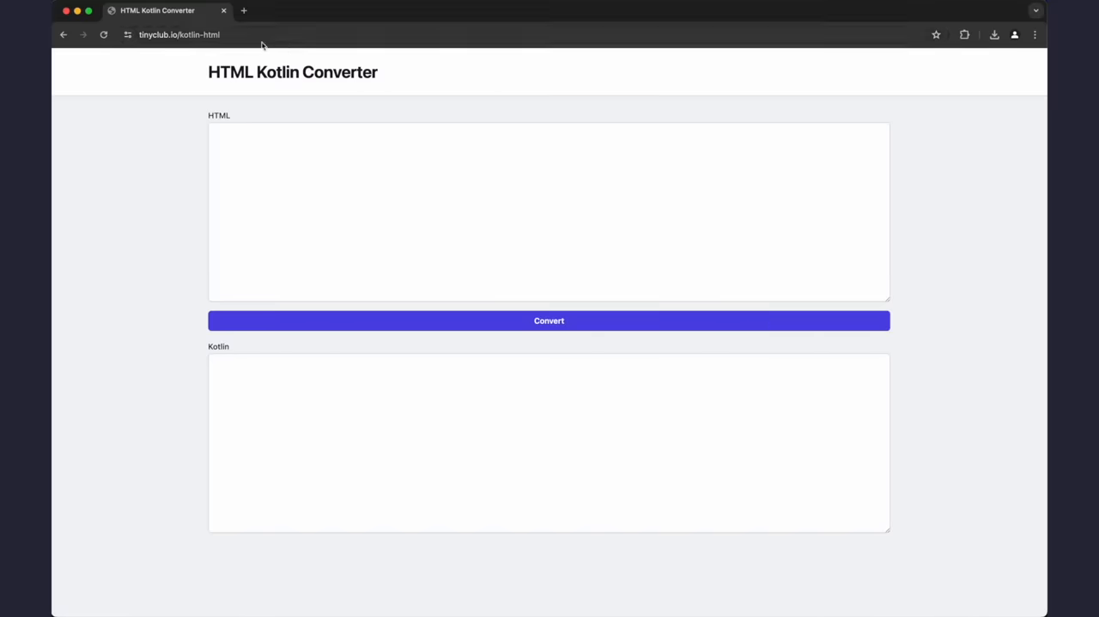
{"action": "mouse_move", "coordinate": [779, 244]}
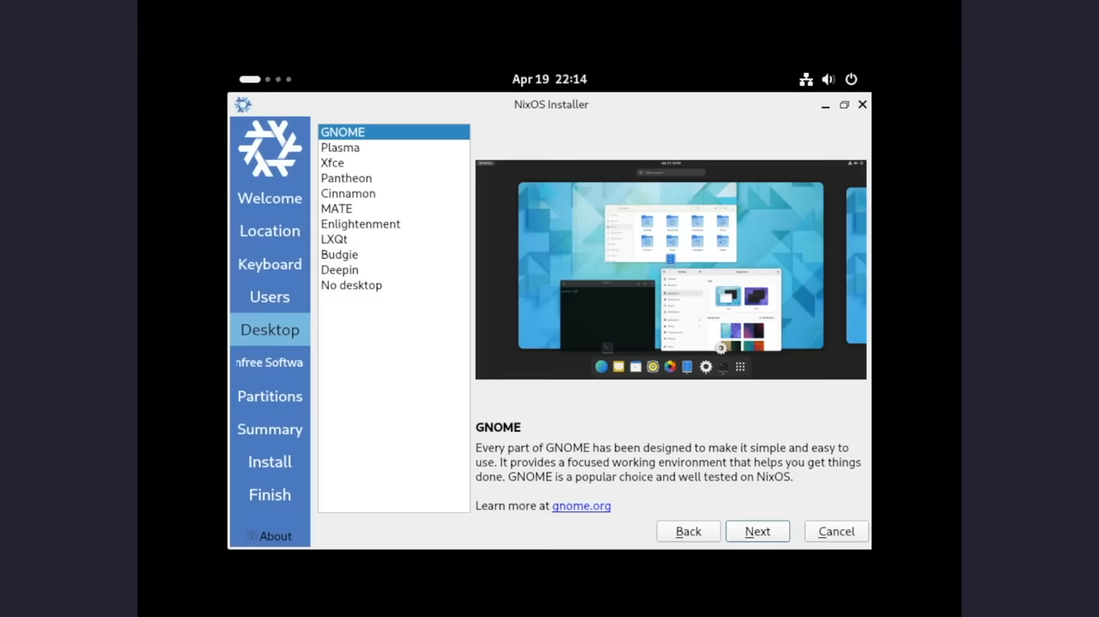
Select 'No desktop' for a minimal install and continue through the unfree software page
{"action": "left_click", "coordinate": [350, 285]}
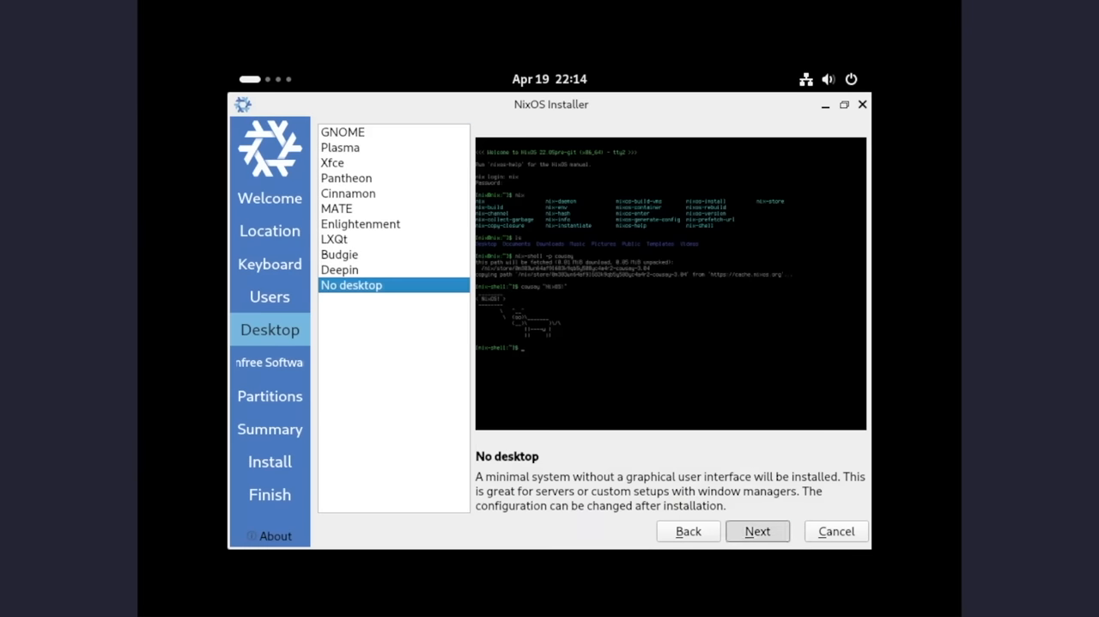
{"action": "left_click", "coordinate": [756, 529]}
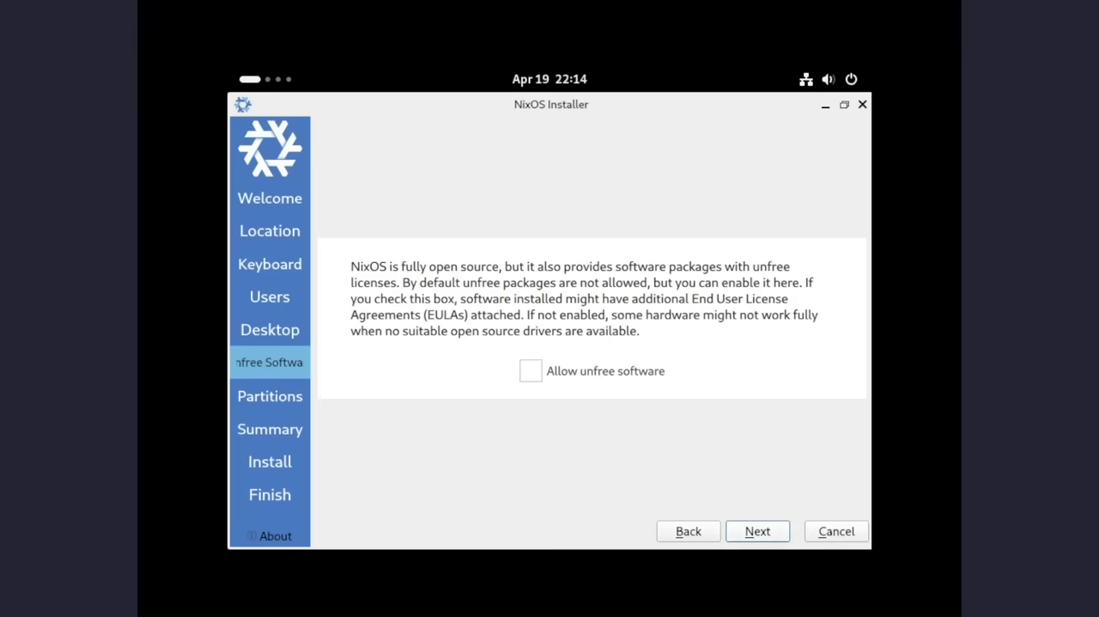
{"action": "left_click", "coordinate": [529, 371]}
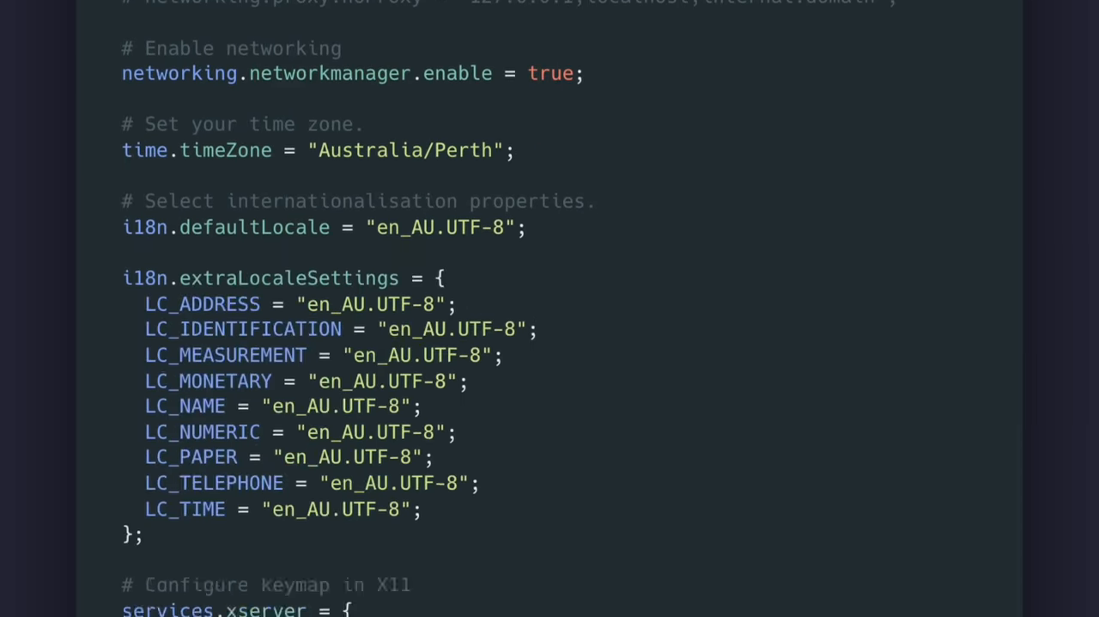
{"action": "scroll", "scroll_direction": "down", "scroll_amount": 3}
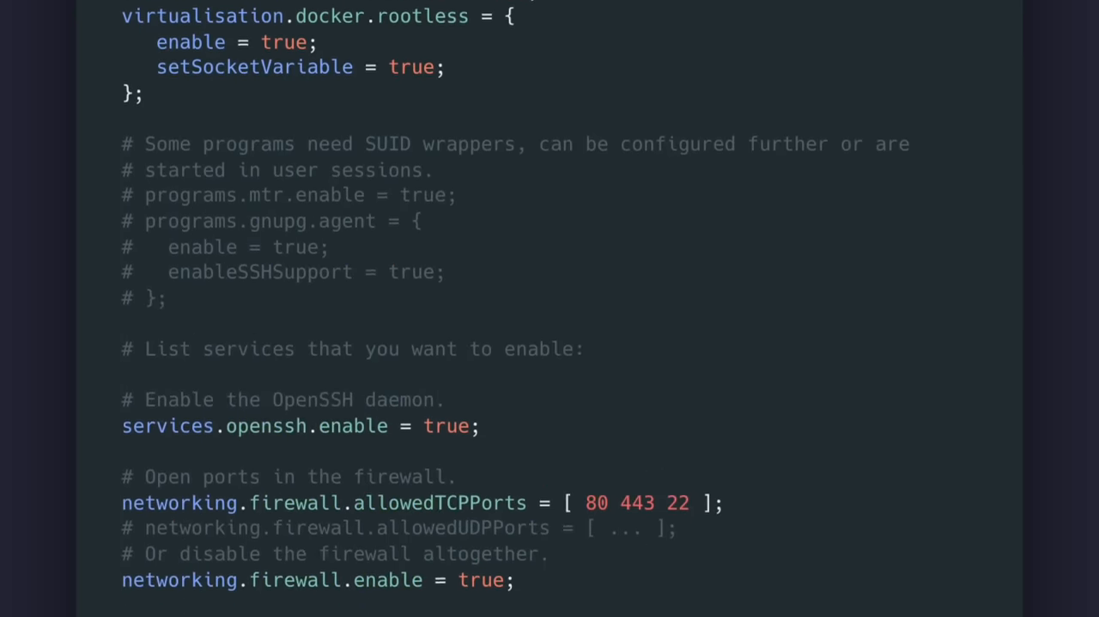
{"action": "scroll", "scroll_direction": "down", "scroll_amount": 3}
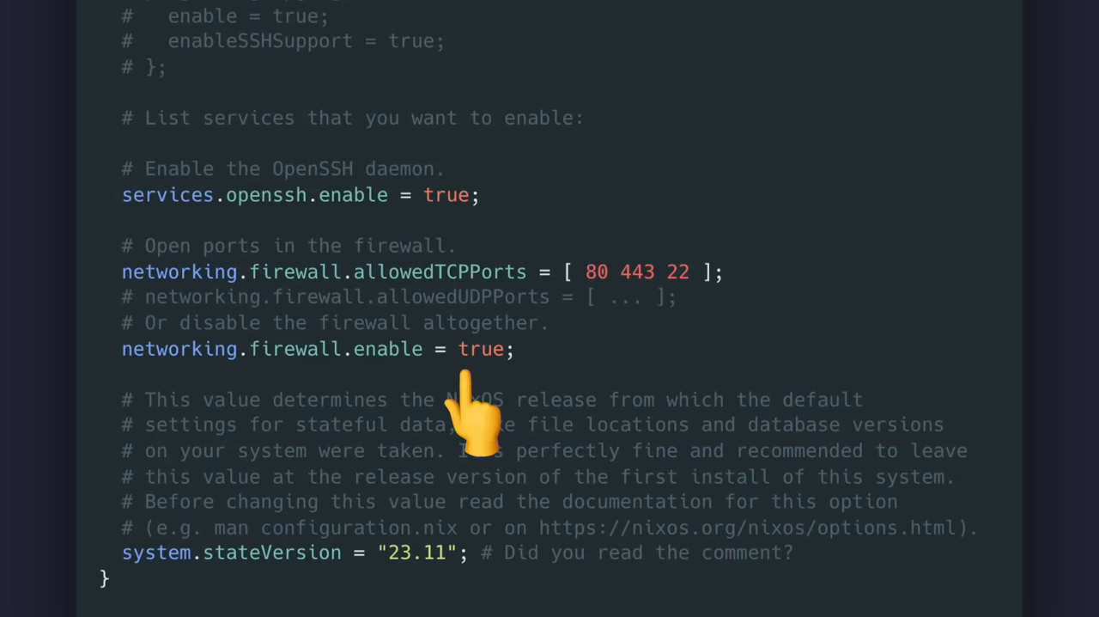
{"action": "mouse_move", "coordinate": [610, 352]}
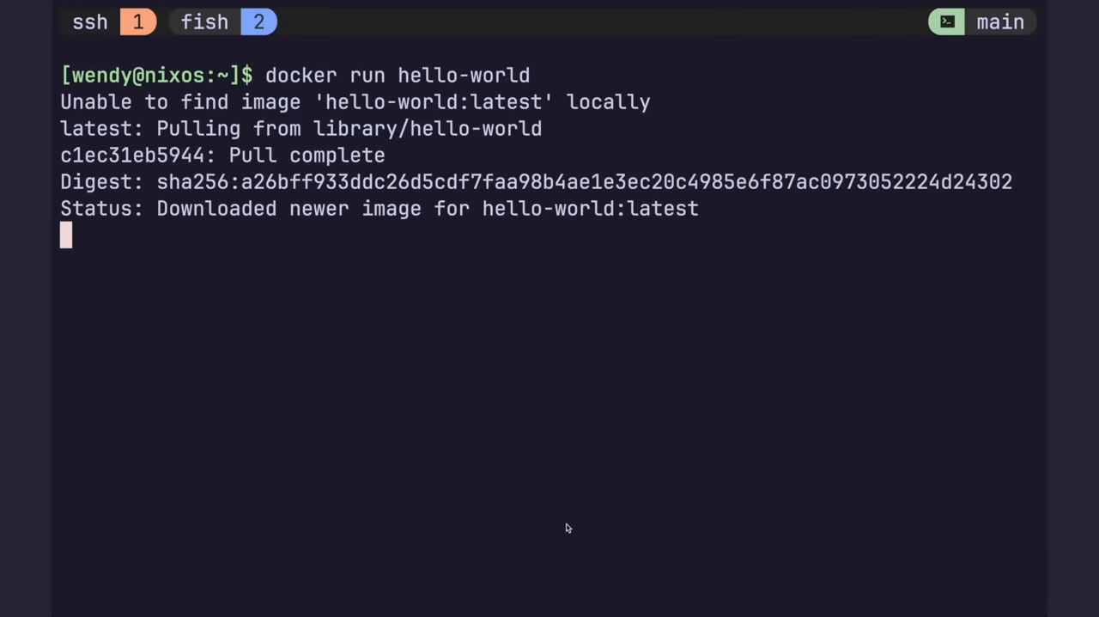
Begin an ssh-keygen command in the SSH session after the hello-world check
{"action": "type", "text": "ssh-keygen"}
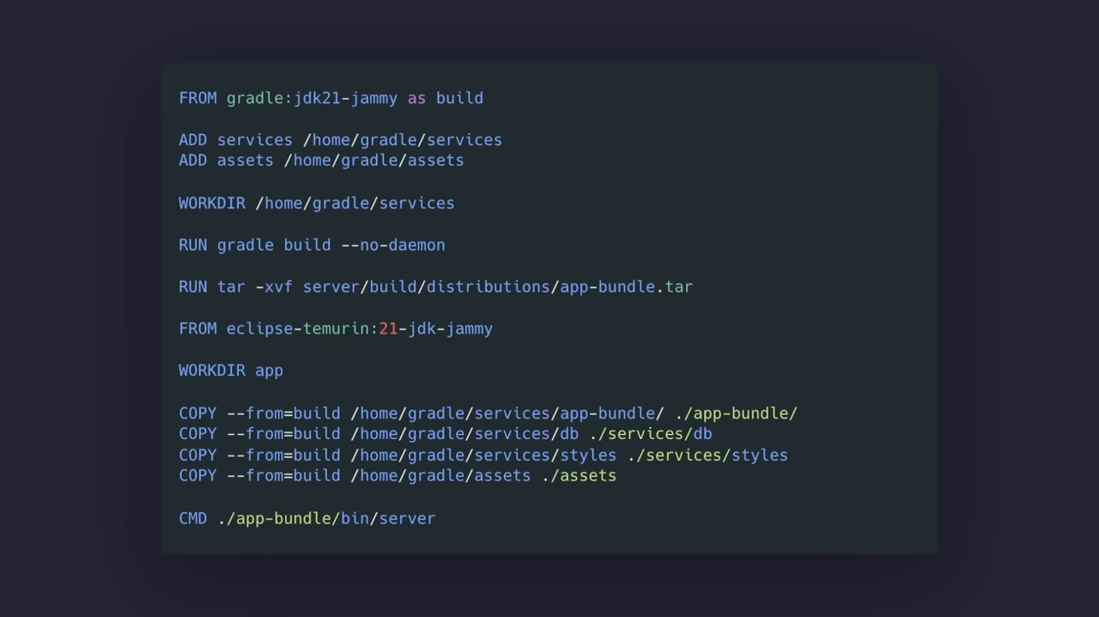
{"action": "mouse_move", "coordinate": [271, 154]}
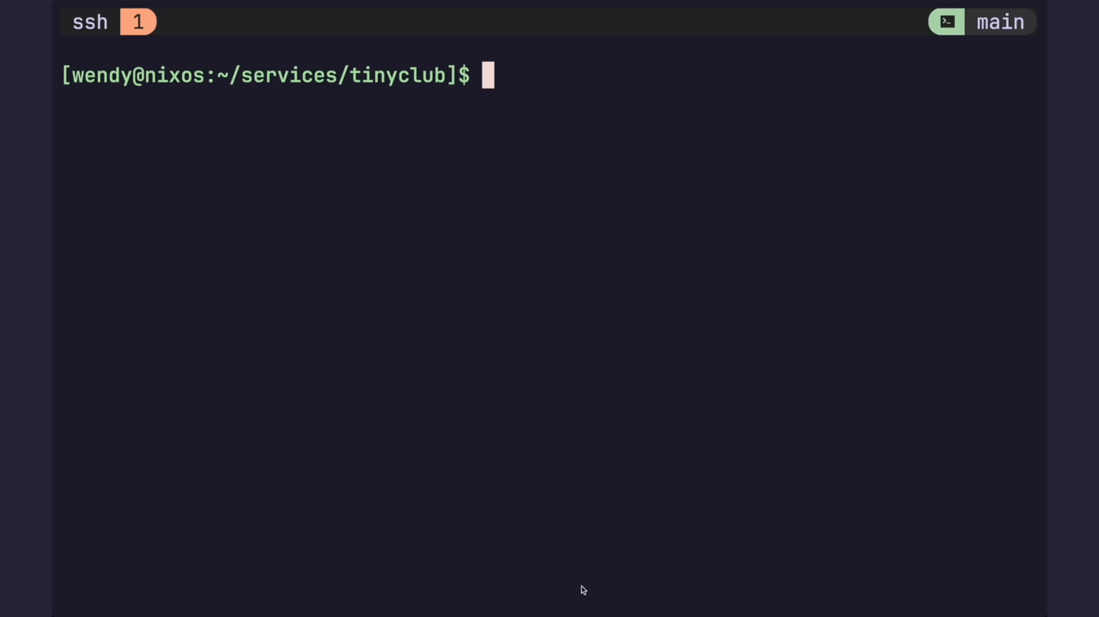
Build server:latest from services/server.dockerfile with --no-cache in ~/services/tinyclub
{"action": "type", "text": "docker build -t server:latest -f services/server.dockerfile --no-cache ."}
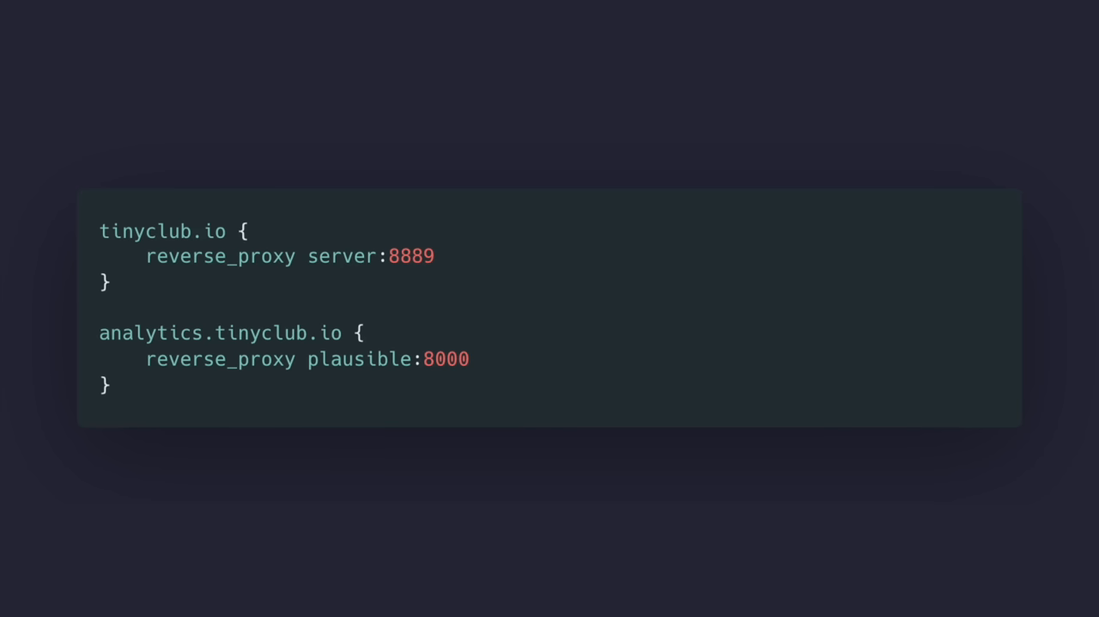
{"action": "mouse_move", "coordinate": [343, 318]}
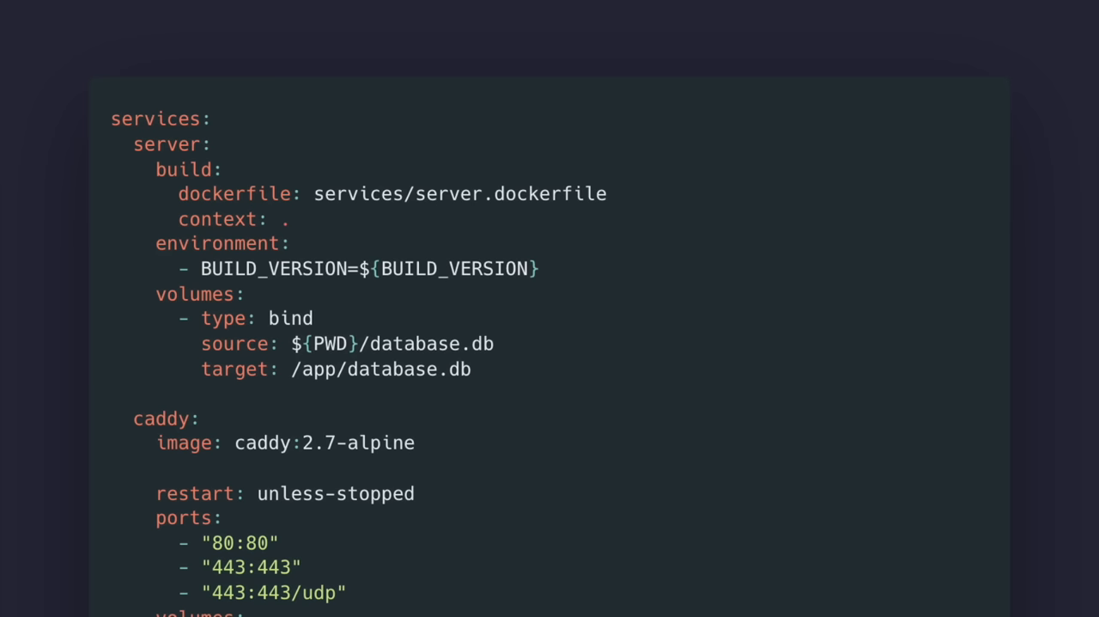
{"action": "mouse_move", "coordinate": [225, 257]}
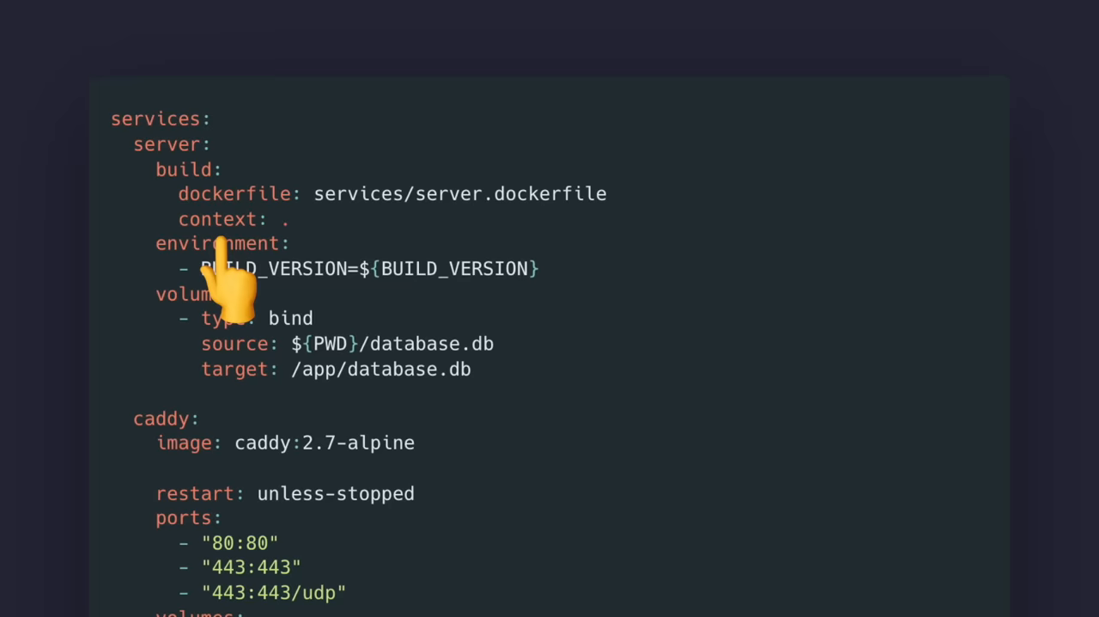
{"action": "mouse_move", "coordinate": [403, 395]}
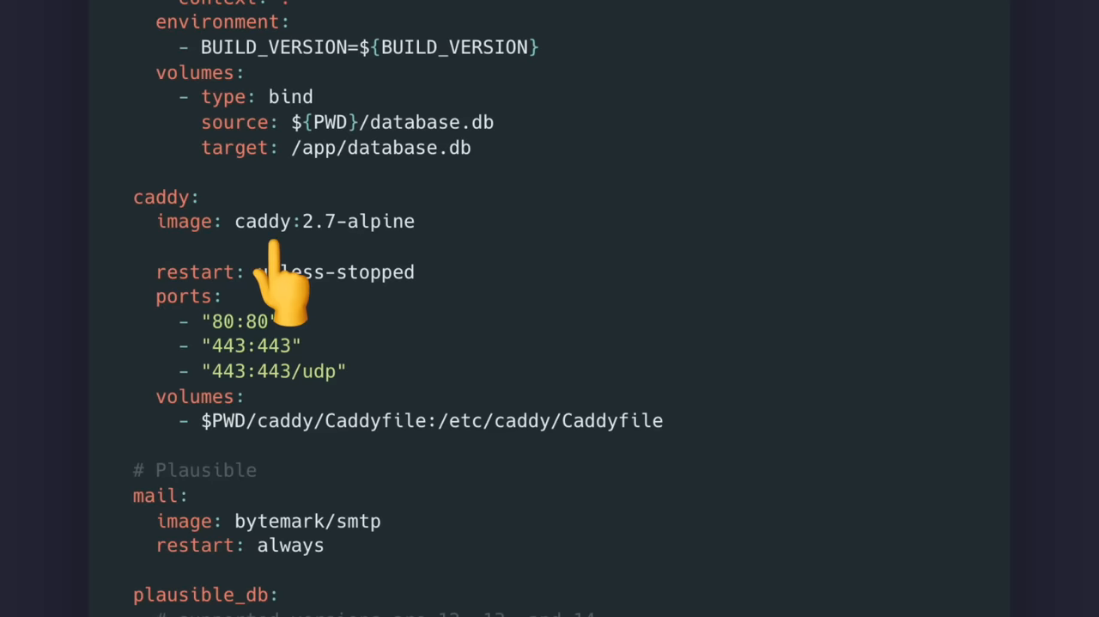
{"action": "mouse_move", "coordinate": [209, 481]}
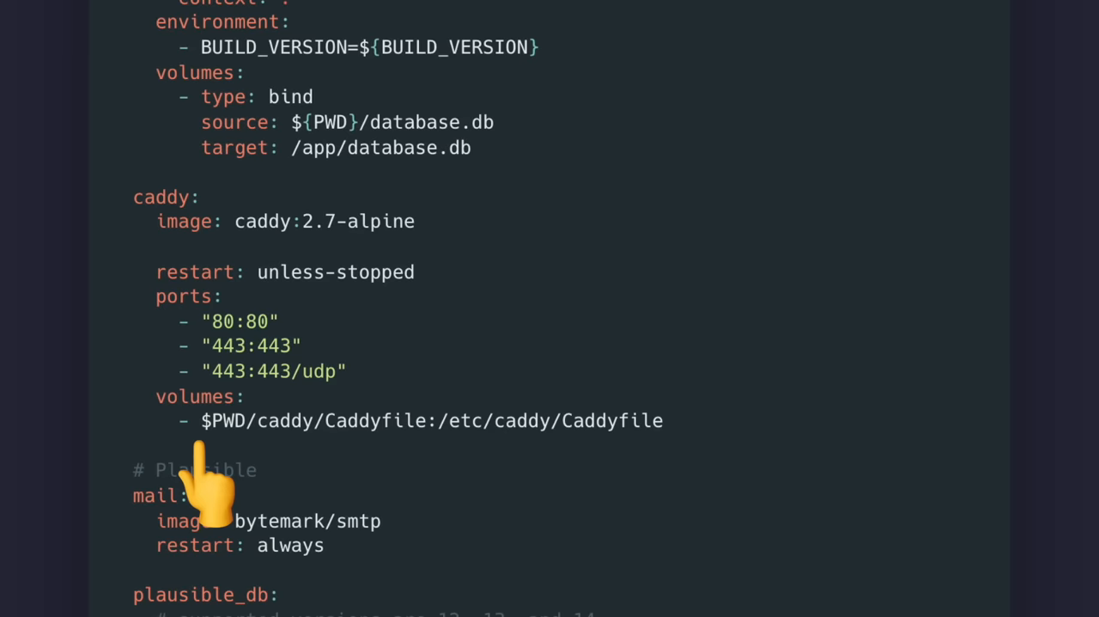
{"action": "mouse_move", "coordinate": [258, 421]}
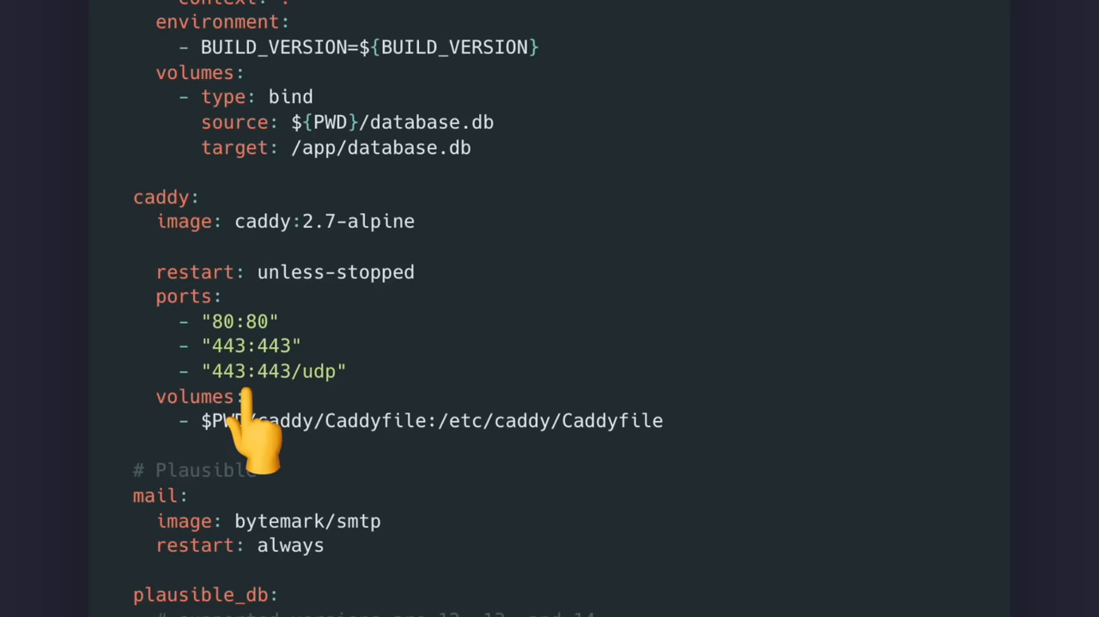
{"action": "scroll", "scroll_direction": "down", "scroll_amount": 3}
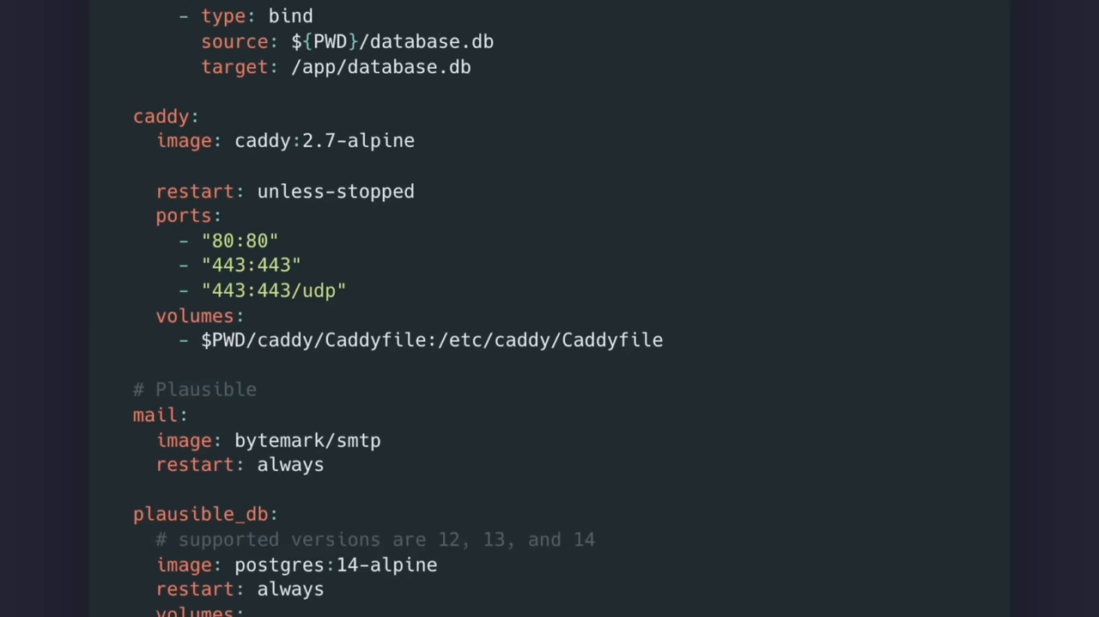
{"action": "scroll", "scroll_direction": "down", "scroll_amount": 3}
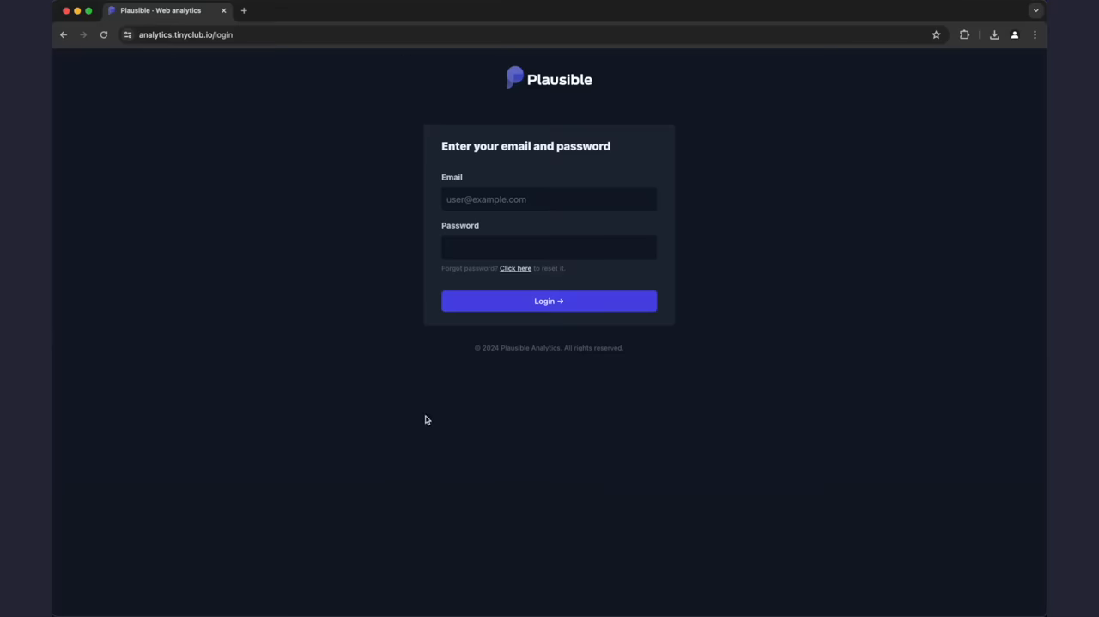
{"action": "mouse_move", "coordinate": [572, 577]}
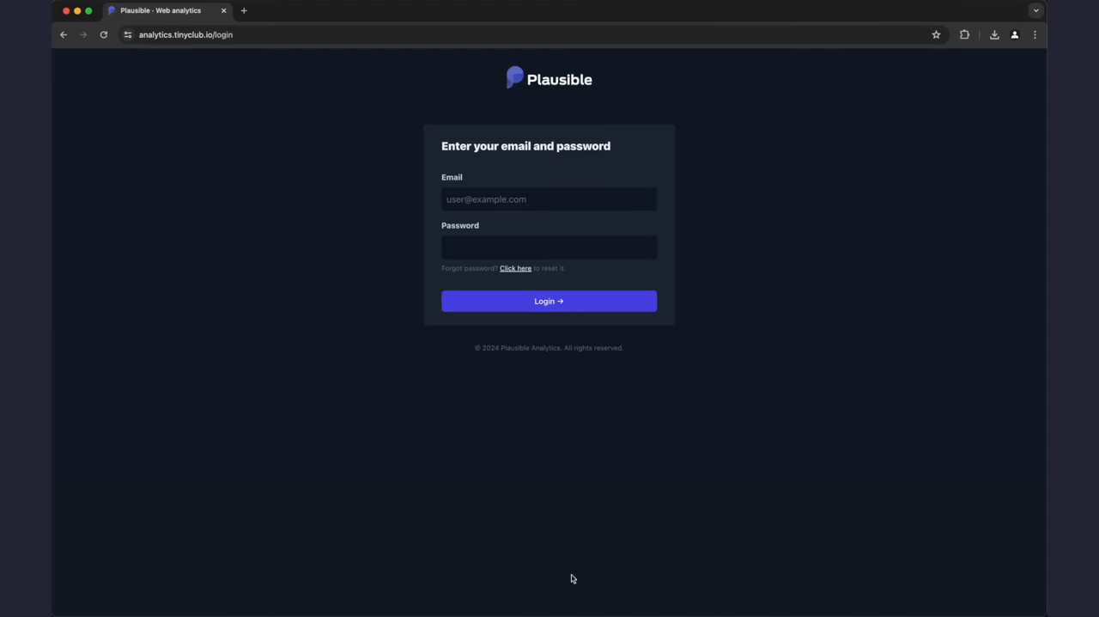
{"action": "mouse_move", "coordinate": [424, 421]}
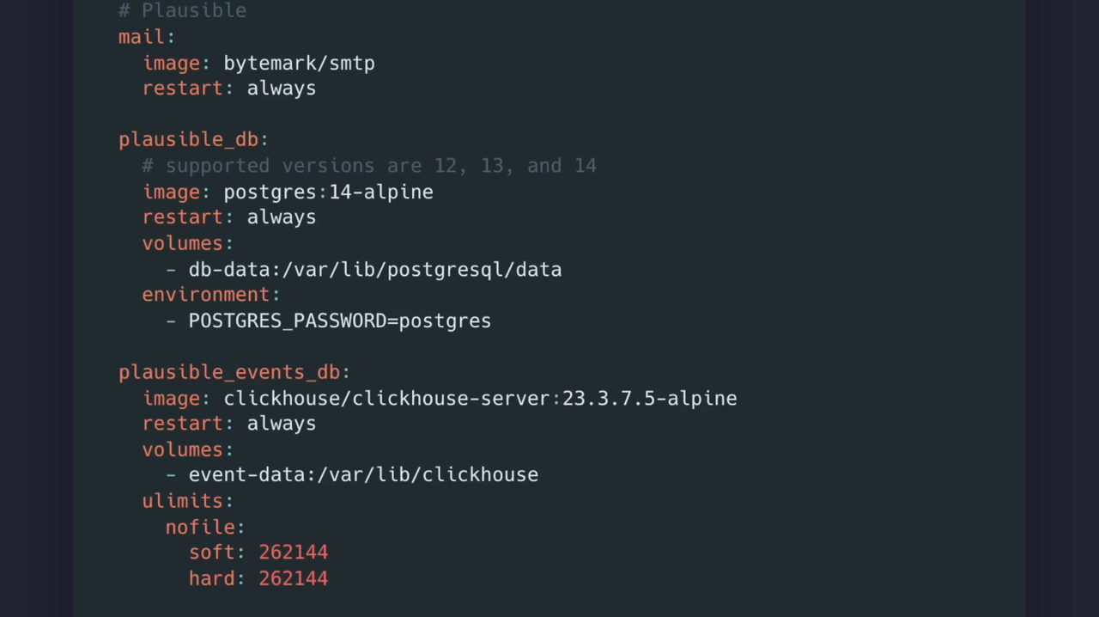
{"action": "mouse_move", "coordinate": [275, 249]}
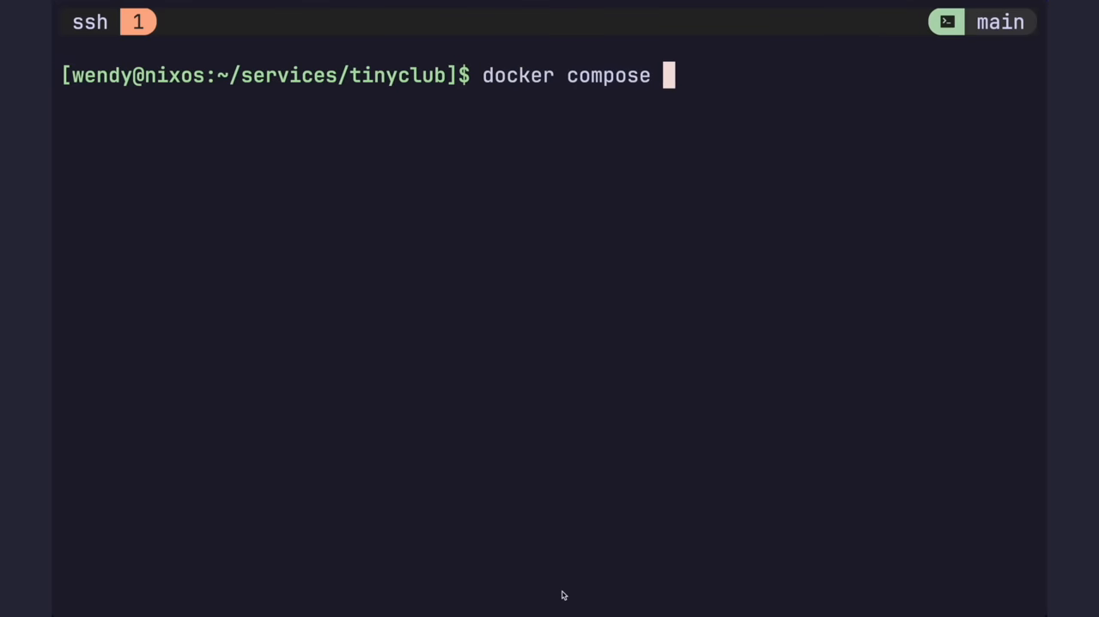
Redirect the logs of container fefc11976bb0 into output.txt with &>
{"action": "type", "text": "build"}
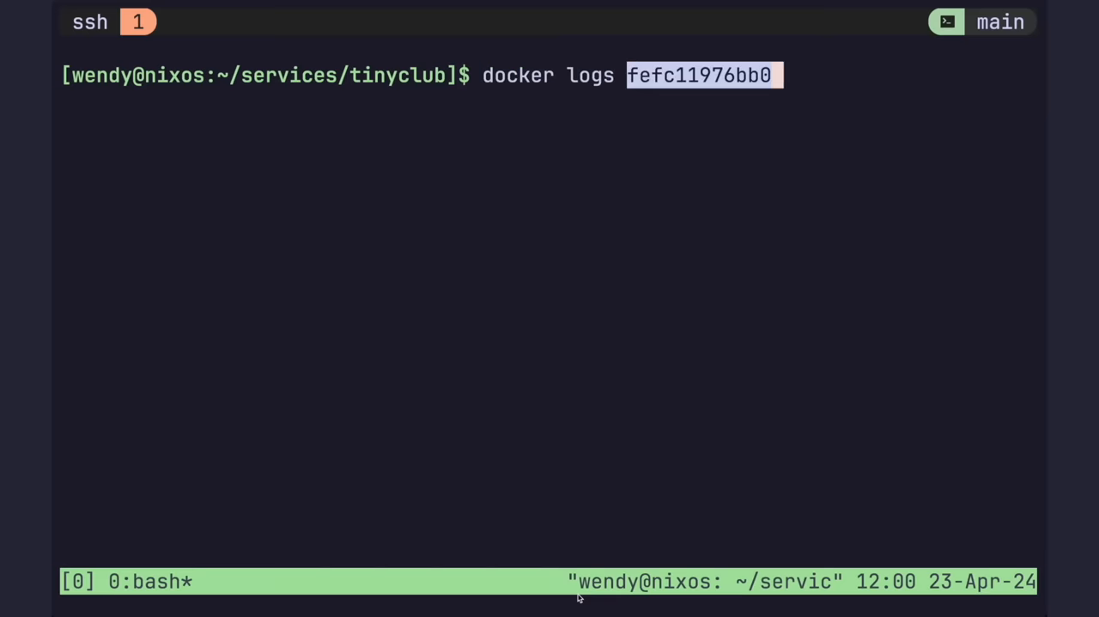
{"action": "type", "text": "&>"}
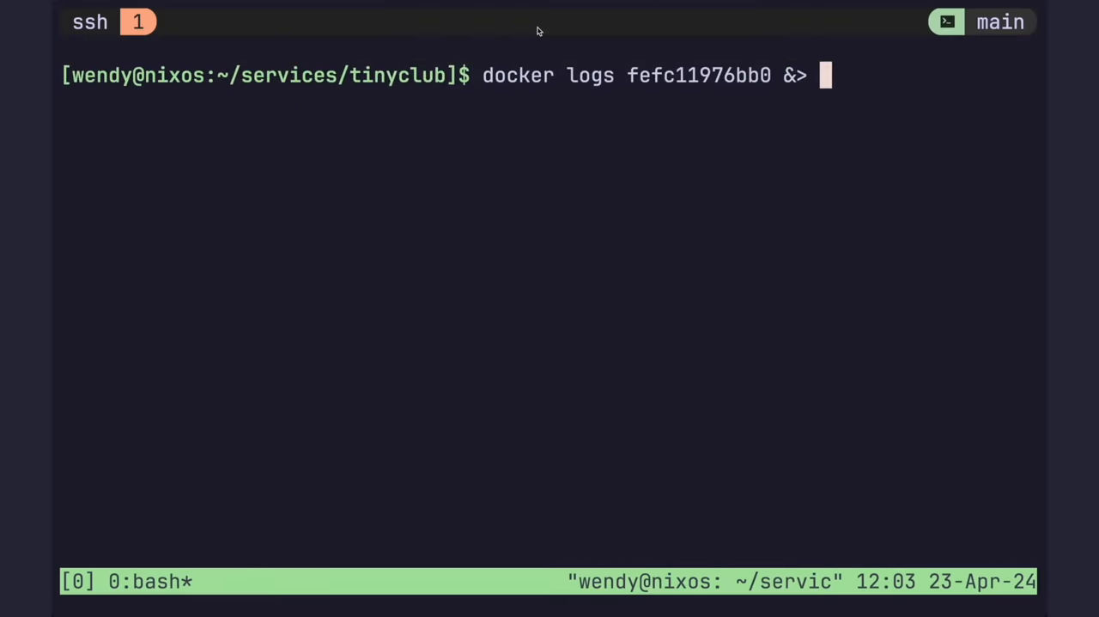
{"action": "type", "text": "output.tx"}
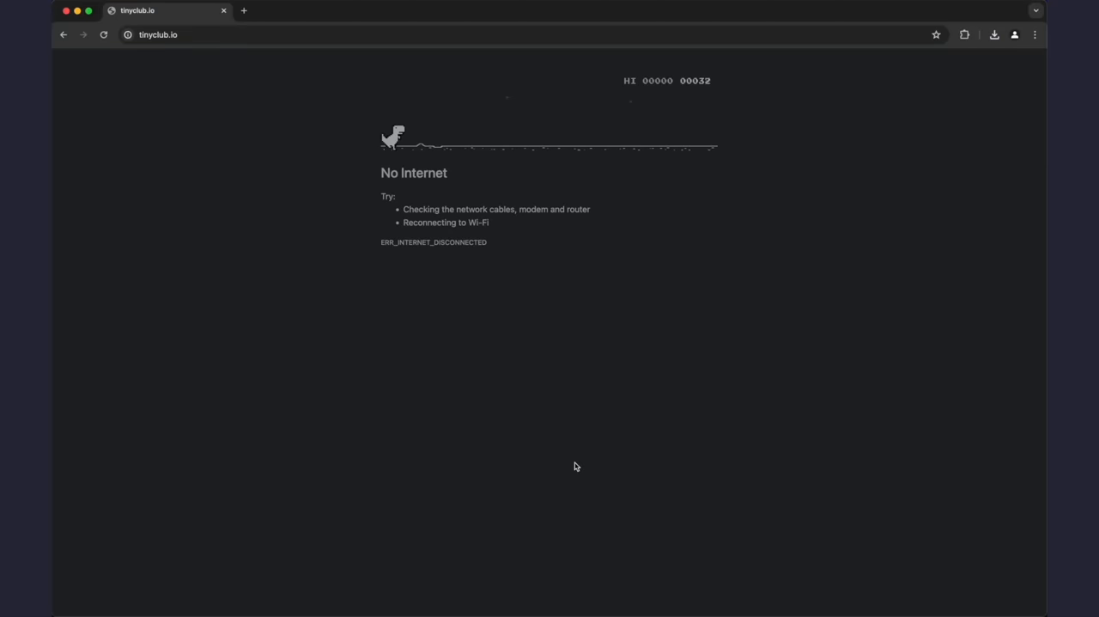
Start the Chrome dino game on the No Internet page with Space
{"action": "key", "text": "space"}
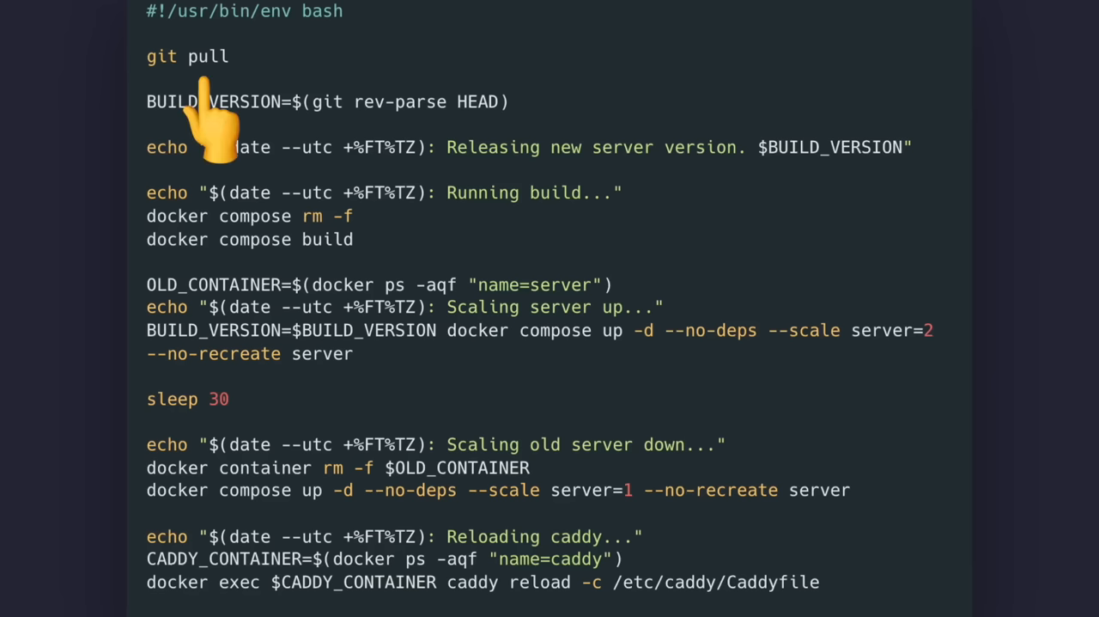
{"action": "mouse_move", "coordinate": [322, 300]}
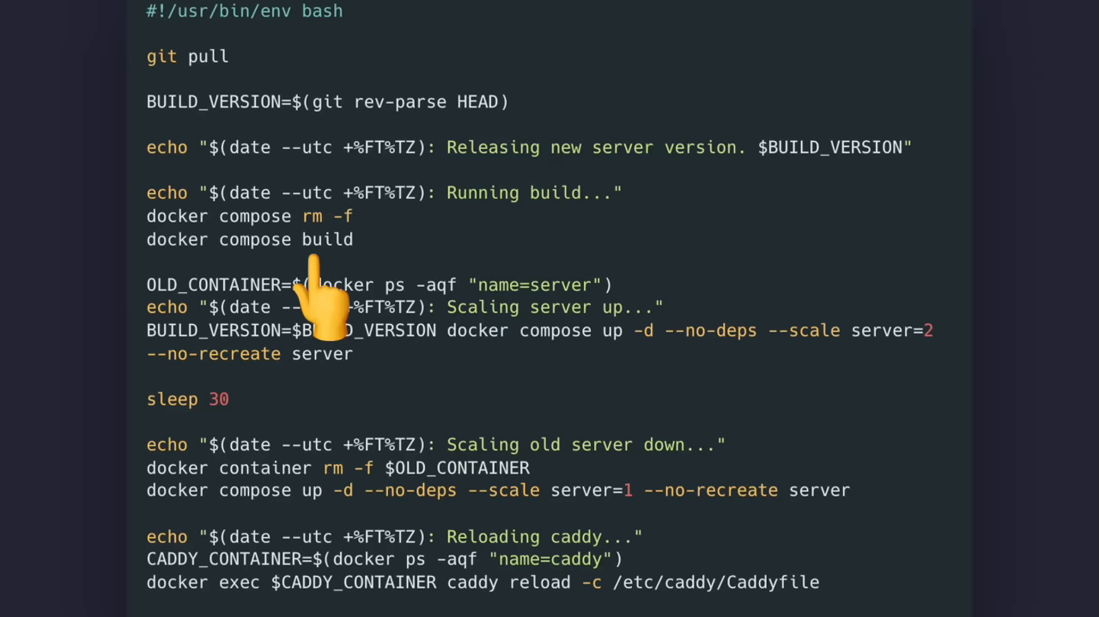
{"action": "mouse_move", "coordinate": [550, 404]}
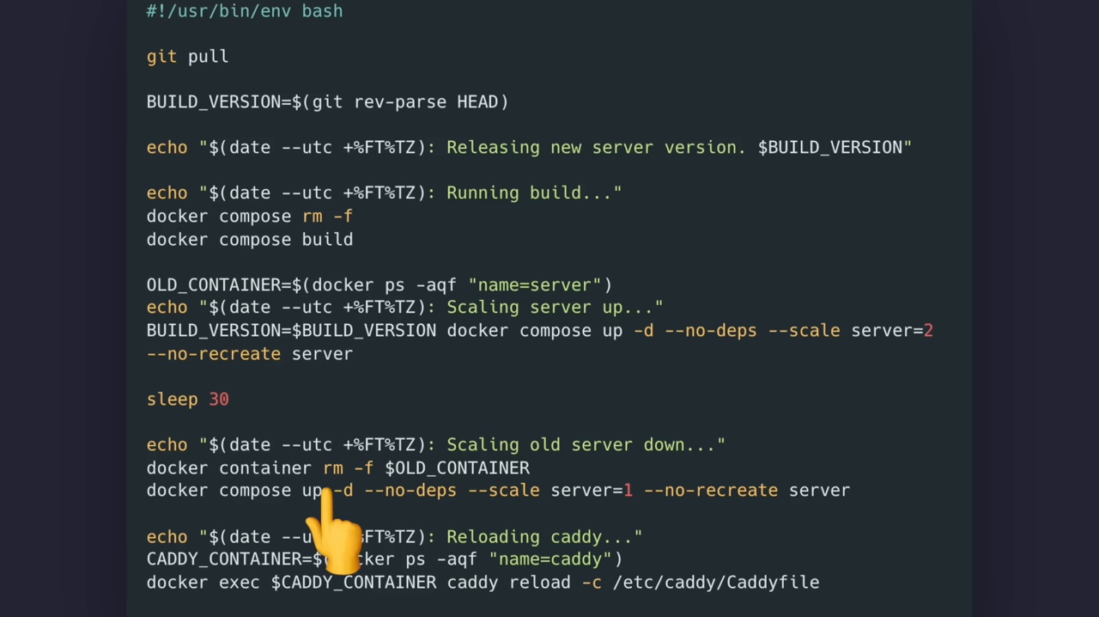
{"action": "mouse_move", "coordinate": [490, 532]}
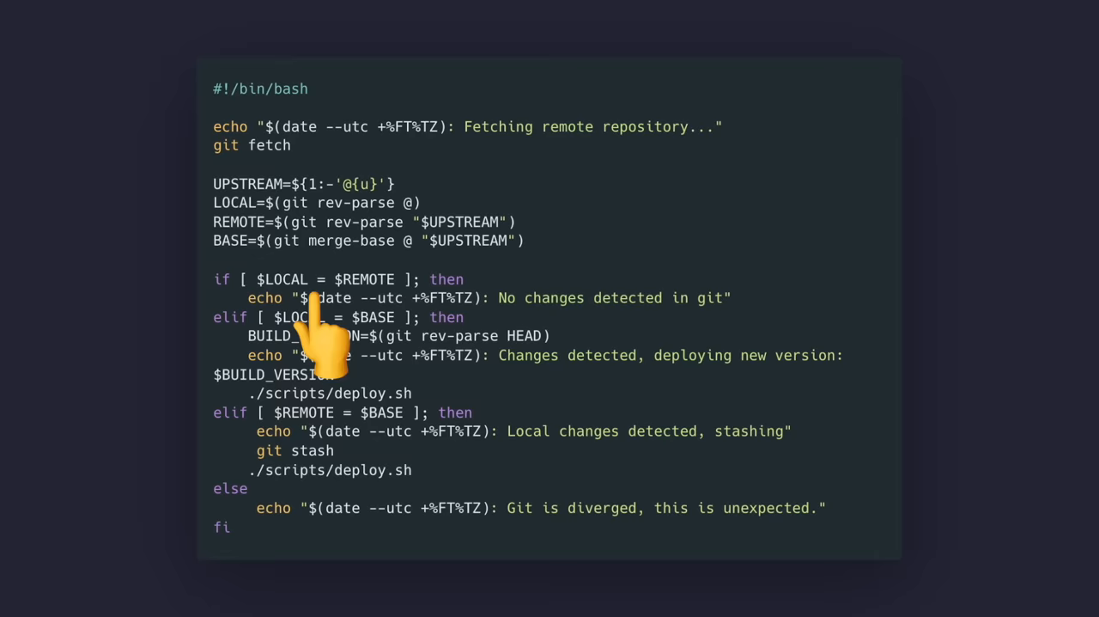
{"action": "mouse_move", "coordinate": [323, 498]}
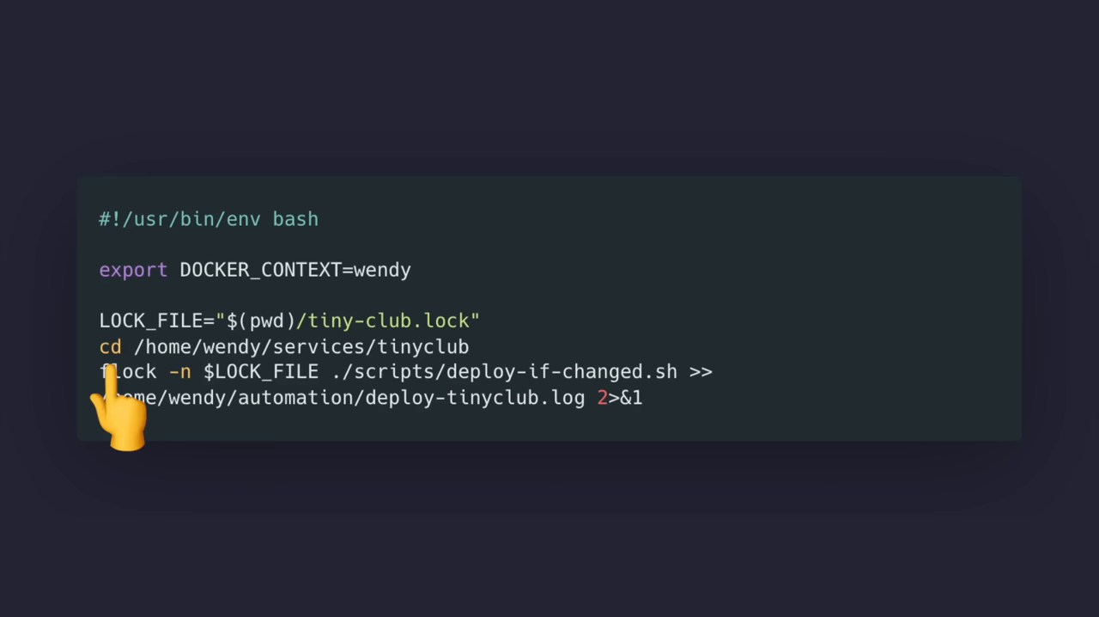
{"action": "mouse_move", "coordinate": [627, 463]}
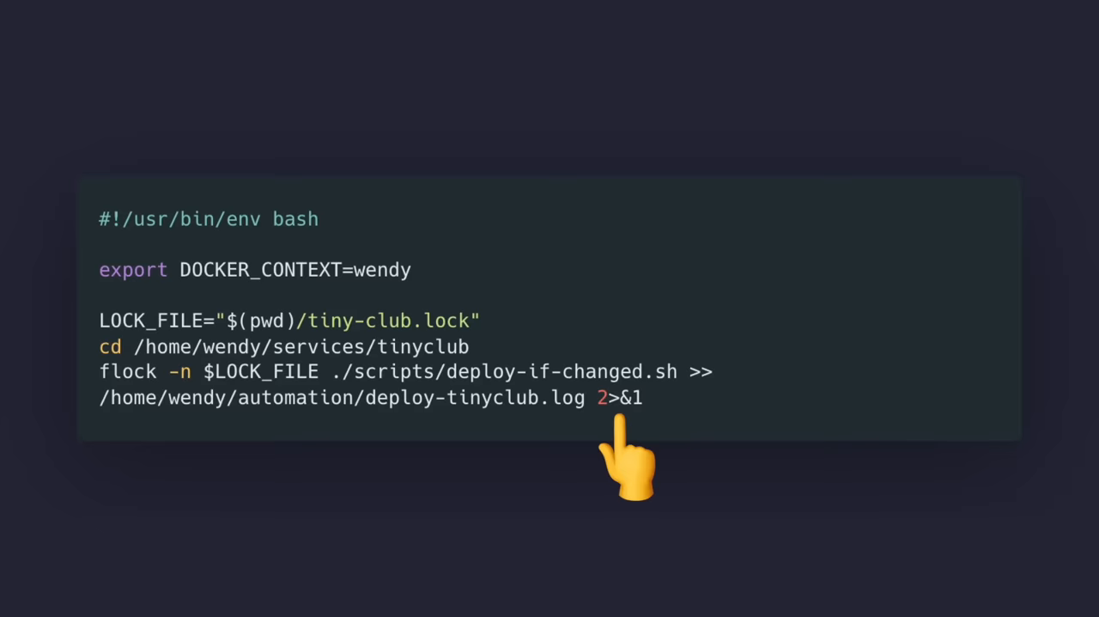
{"action": "mouse_move", "coordinate": [433, 467]}
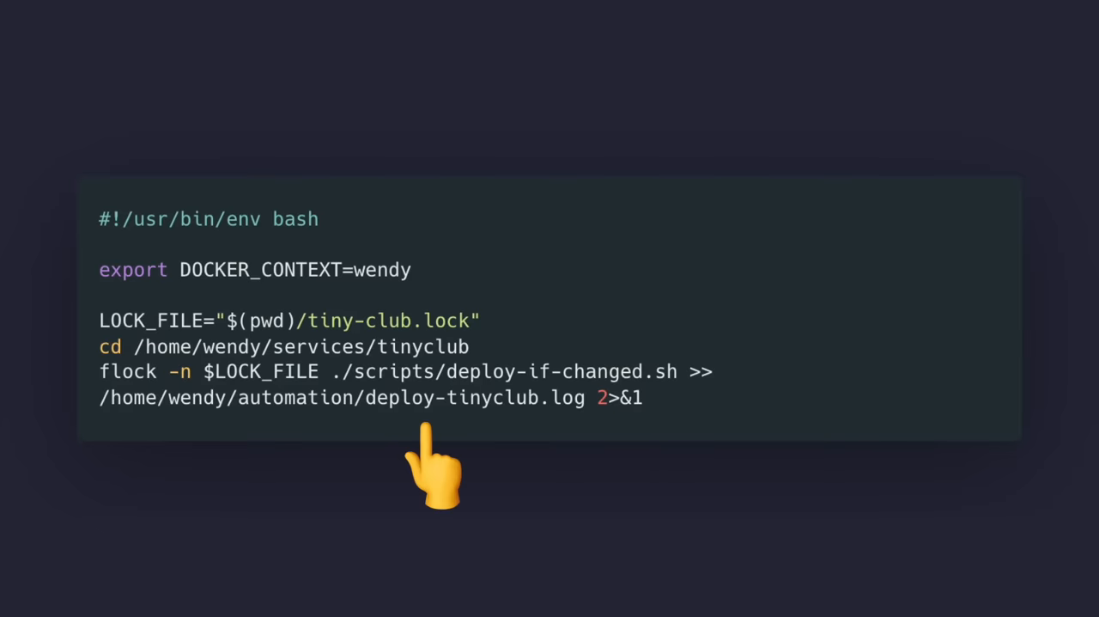
{"action": "mouse_move", "coordinate": [134, 420]}
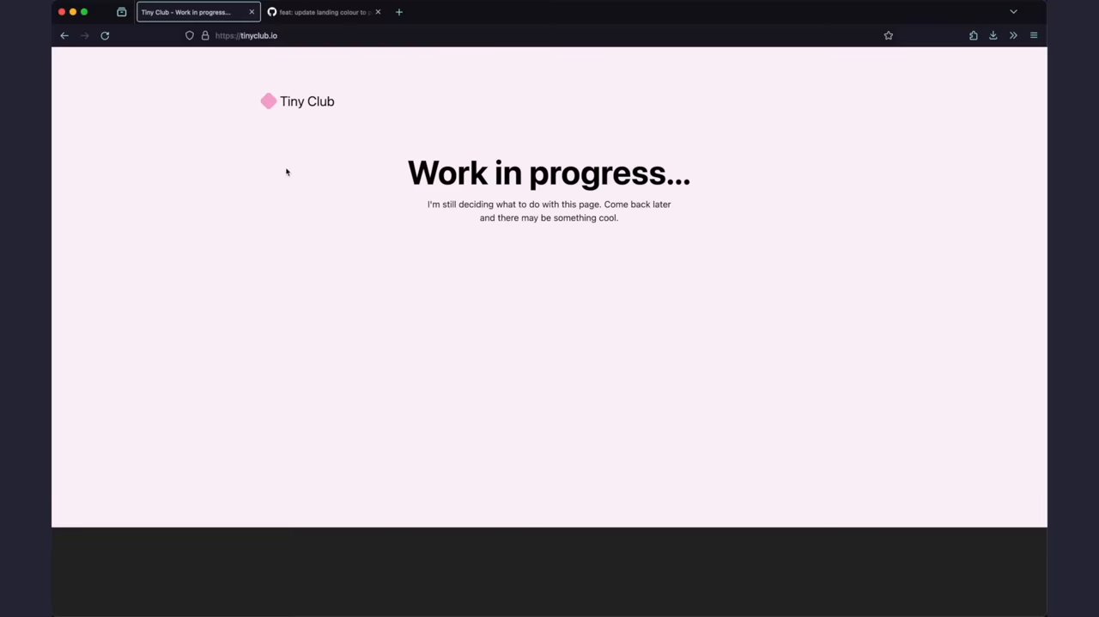
{"action": "mouse_move", "coordinate": [358, 345]}
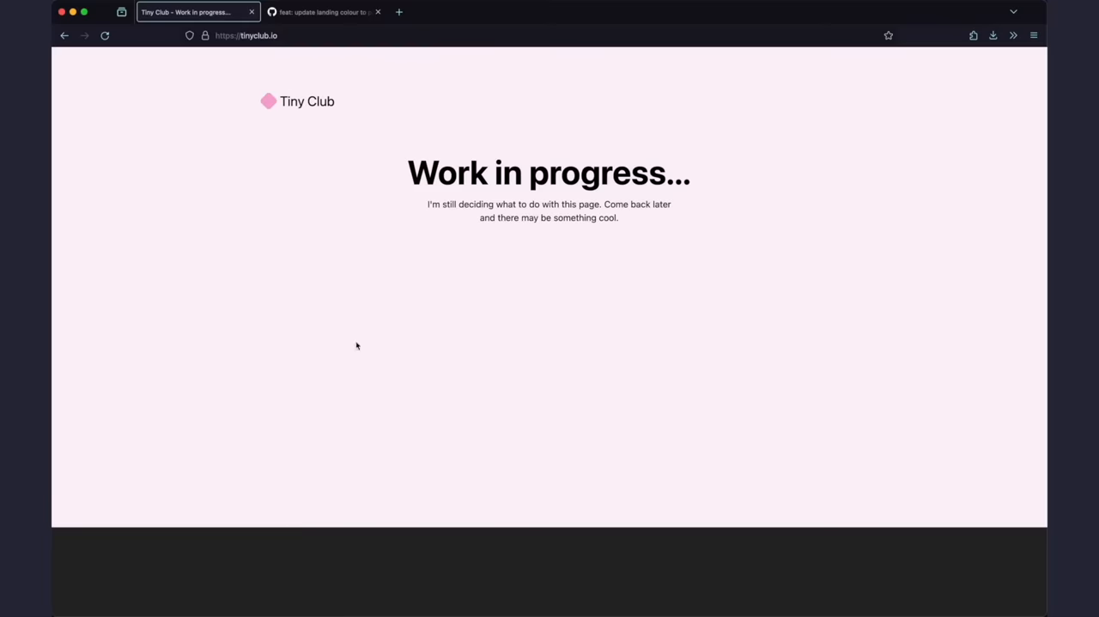
{"action": "mouse_move", "coordinate": [692, 108]}
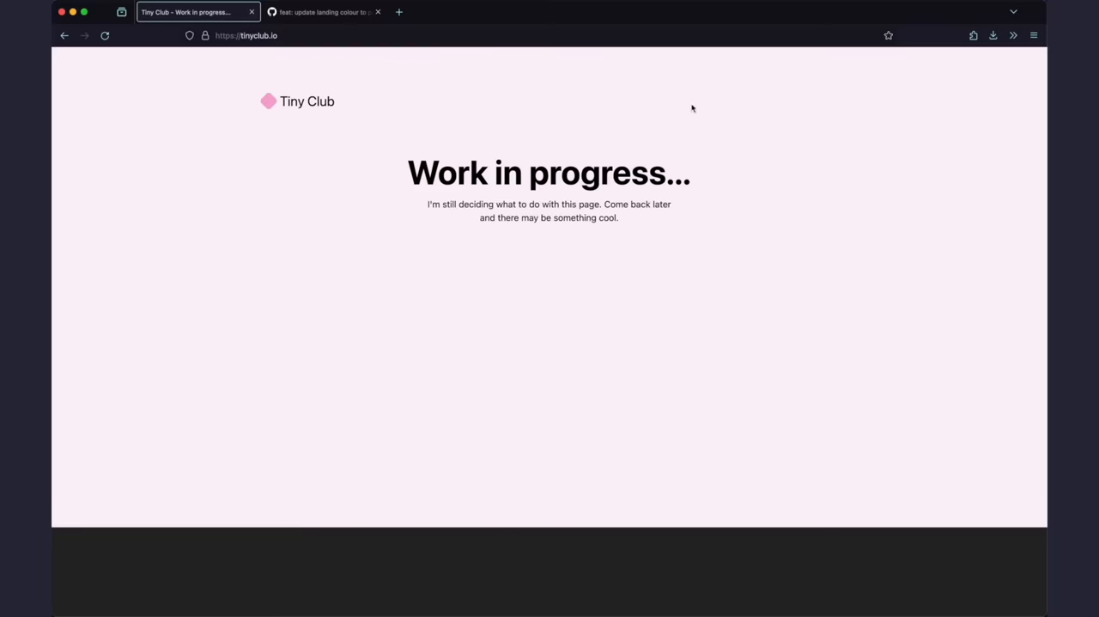